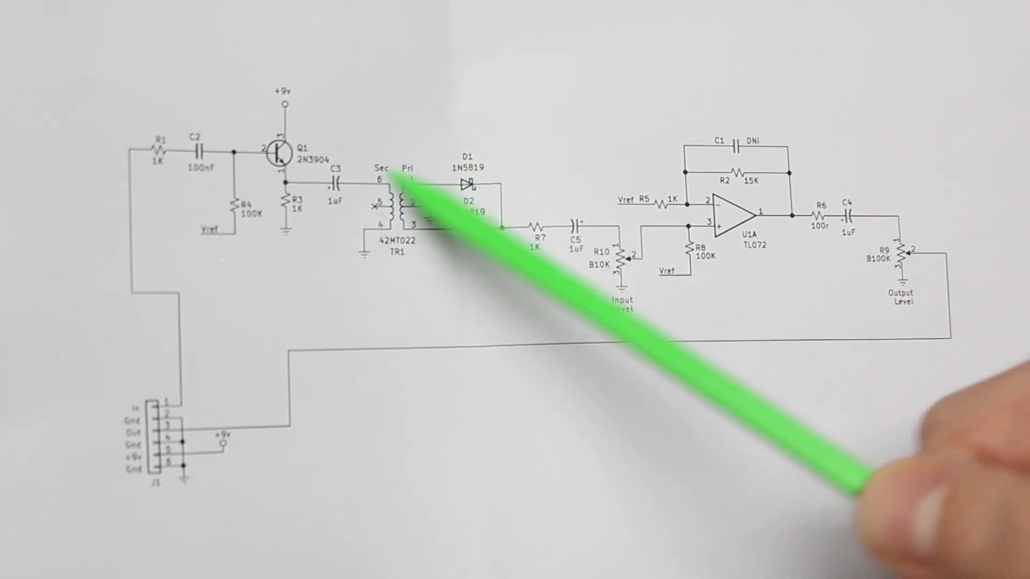
mouse_move(302, 204)
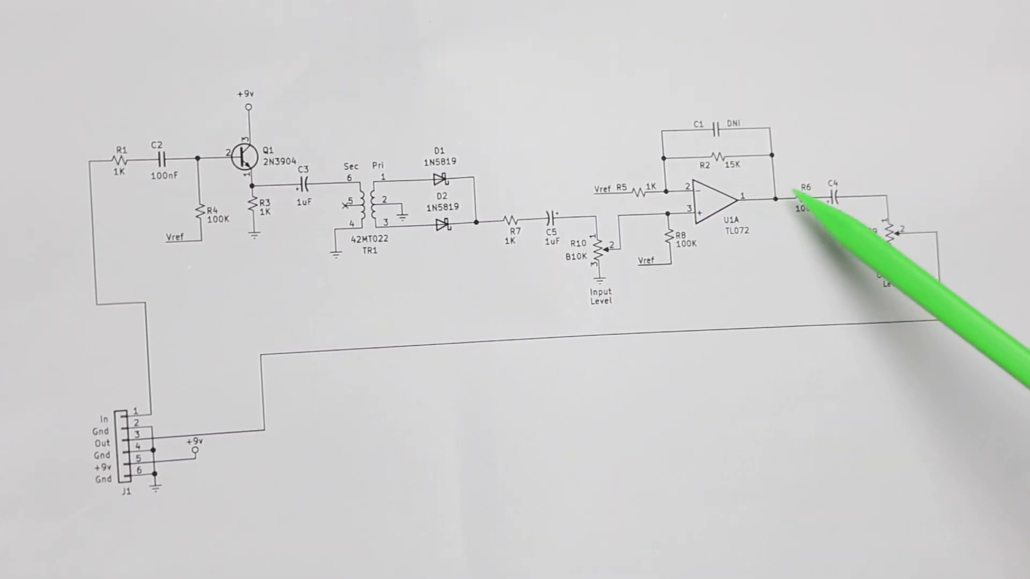
mouse_move(781, 197)
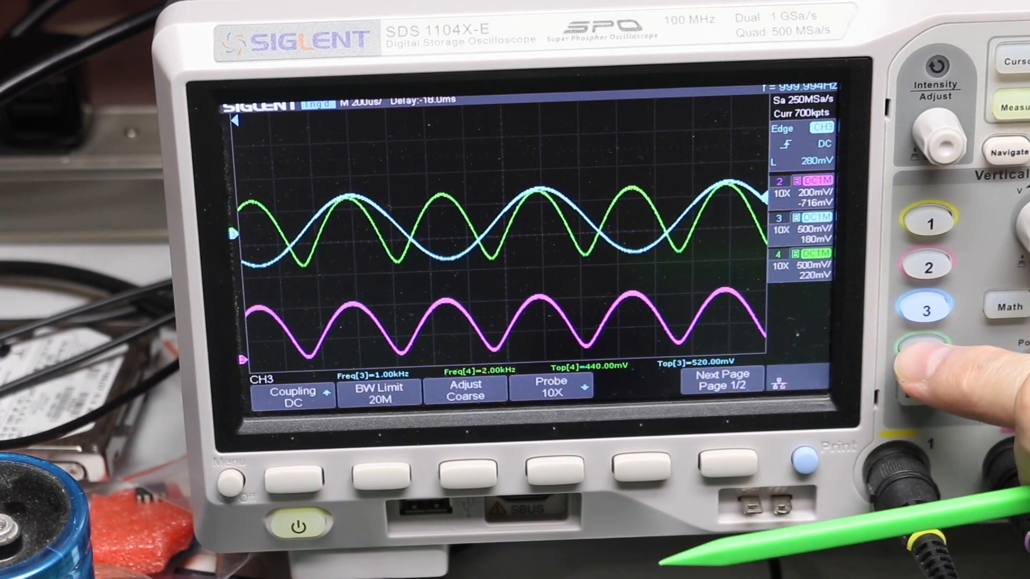
- Adjust the scope channels, then enable channel 4's 2 kHz octave trace beside channel 3's input
click(925, 264)
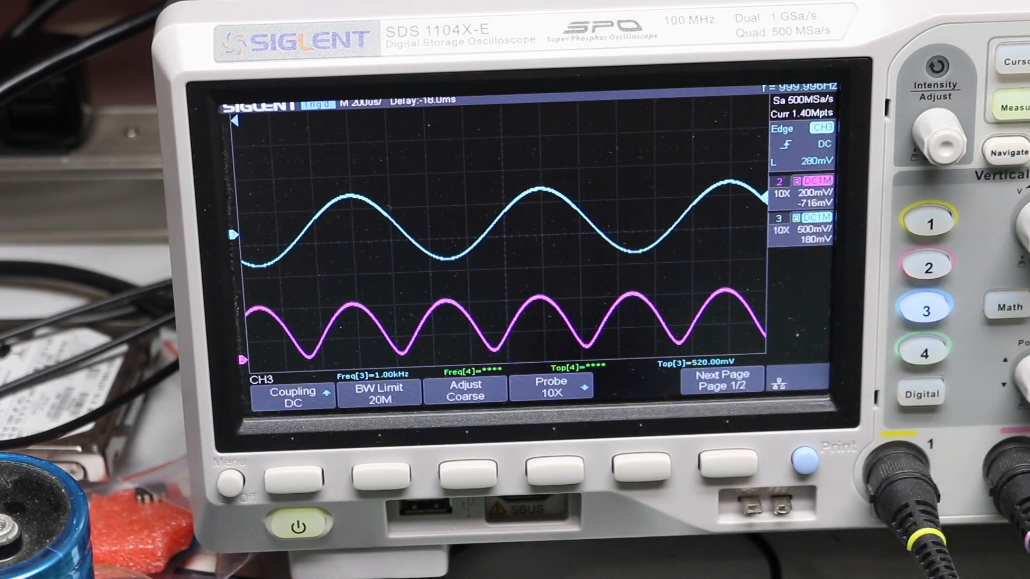
click(926, 263)
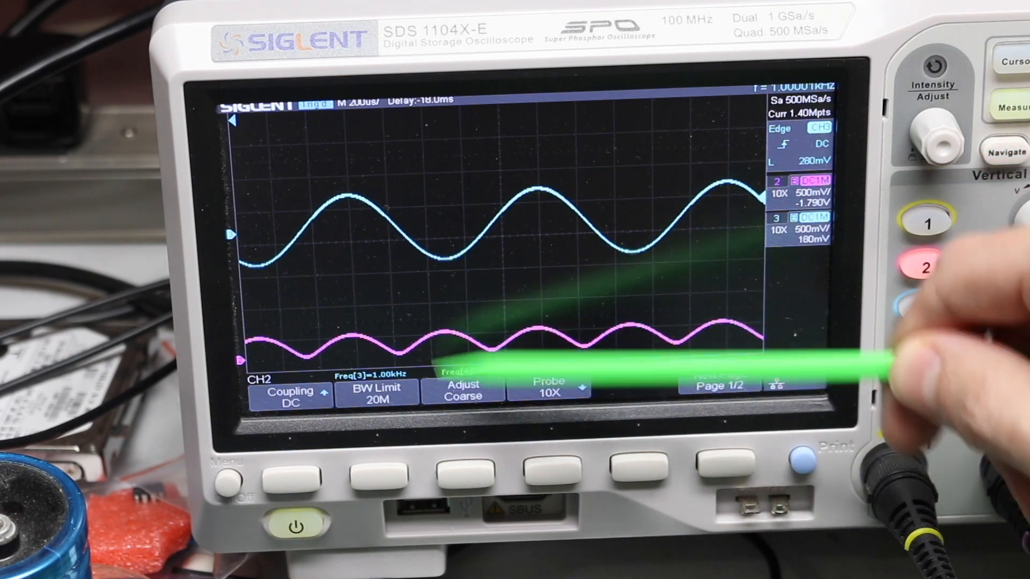
click(717, 384)
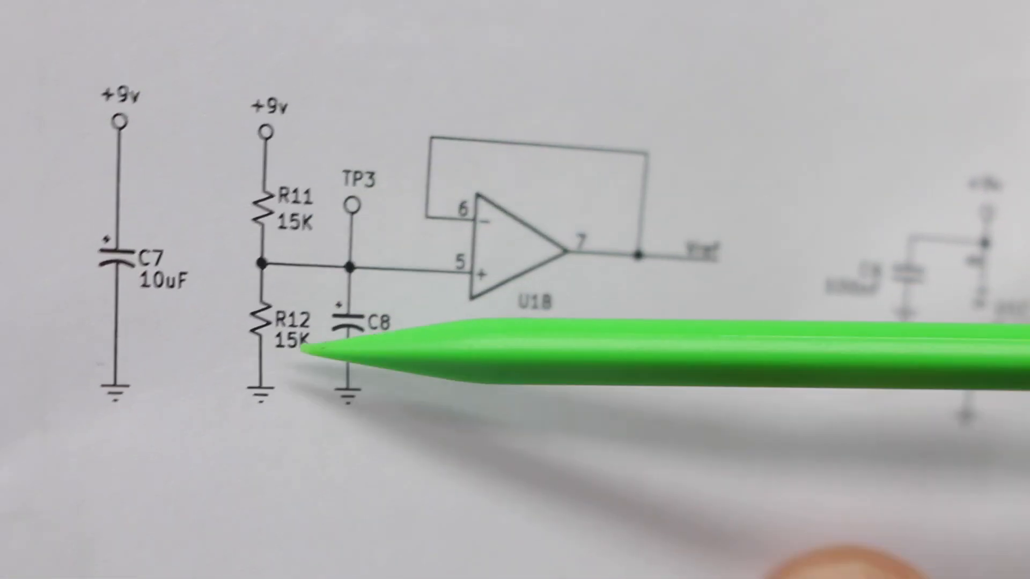
mouse_move(263, 262)
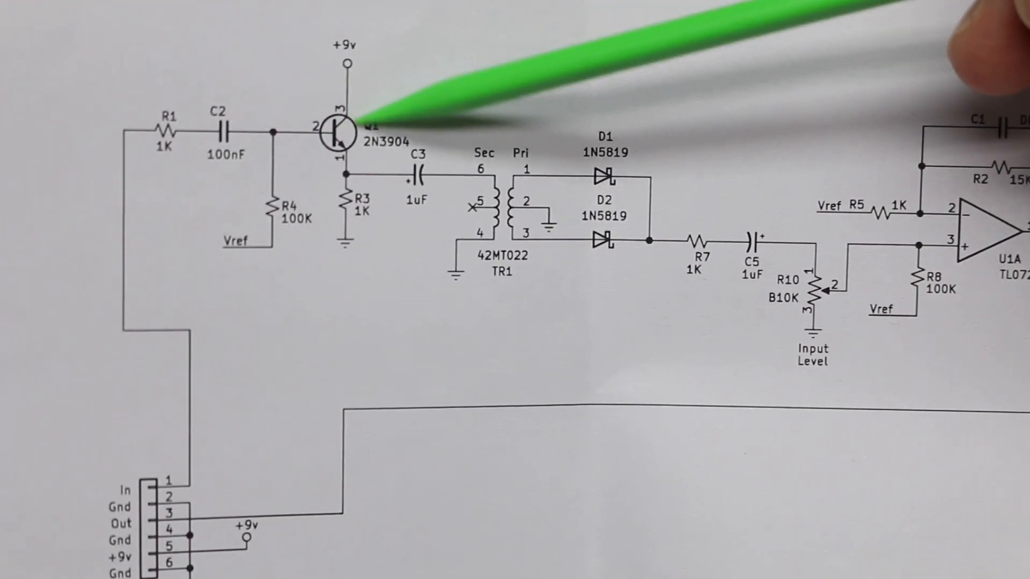
mouse_move(499, 210)
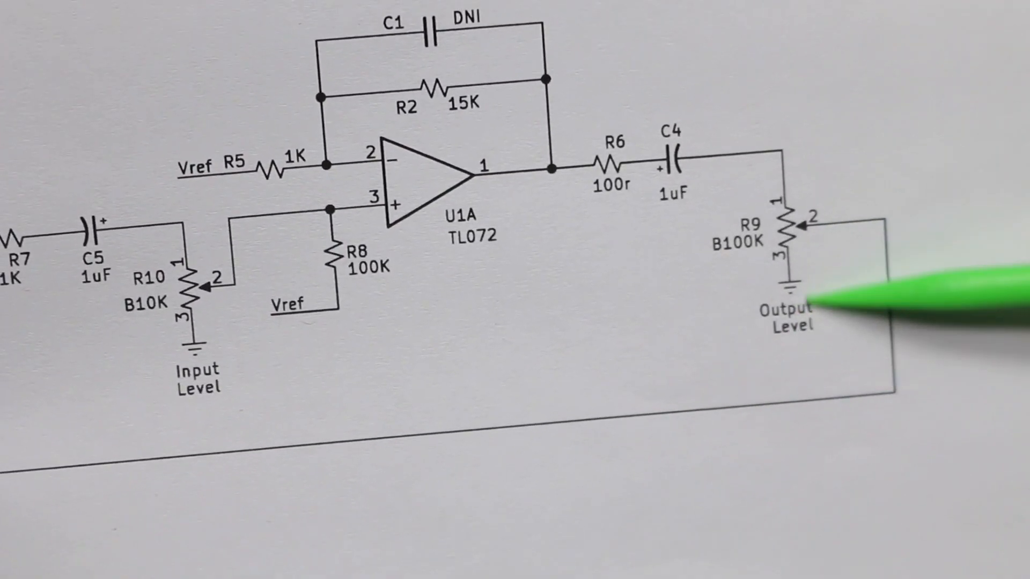
mouse_move(807, 236)
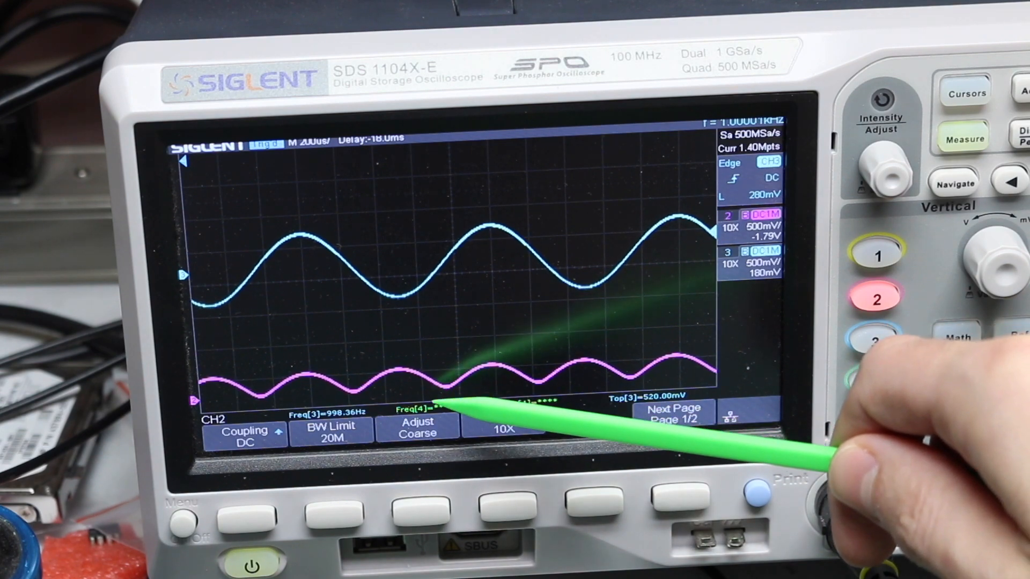
click(503, 427)
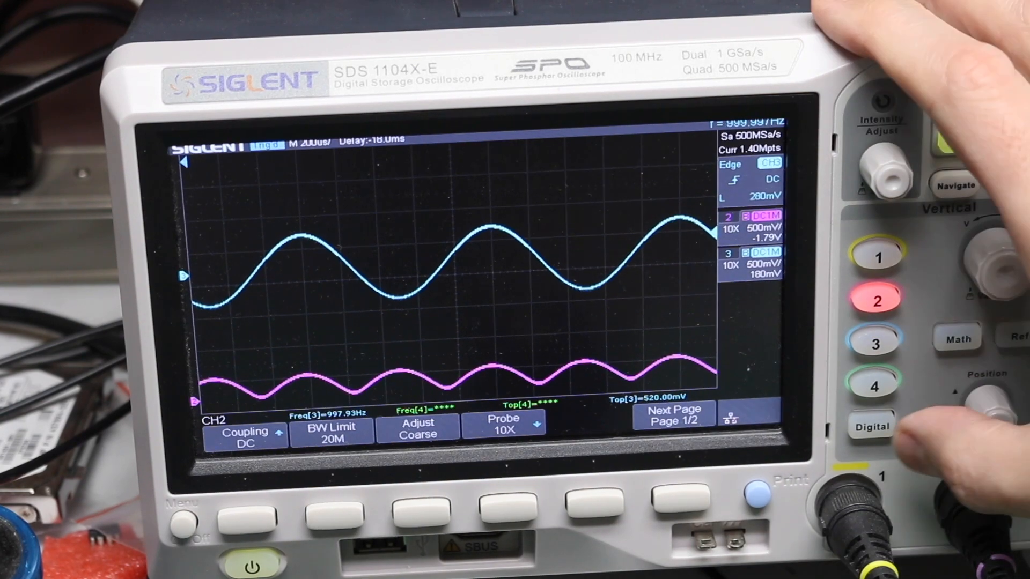
click(874, 387)
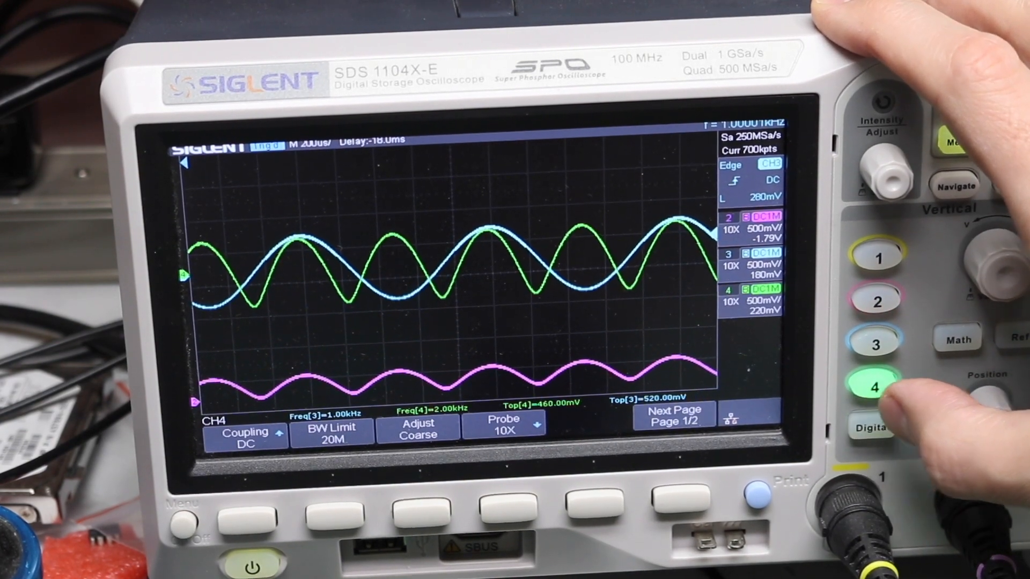